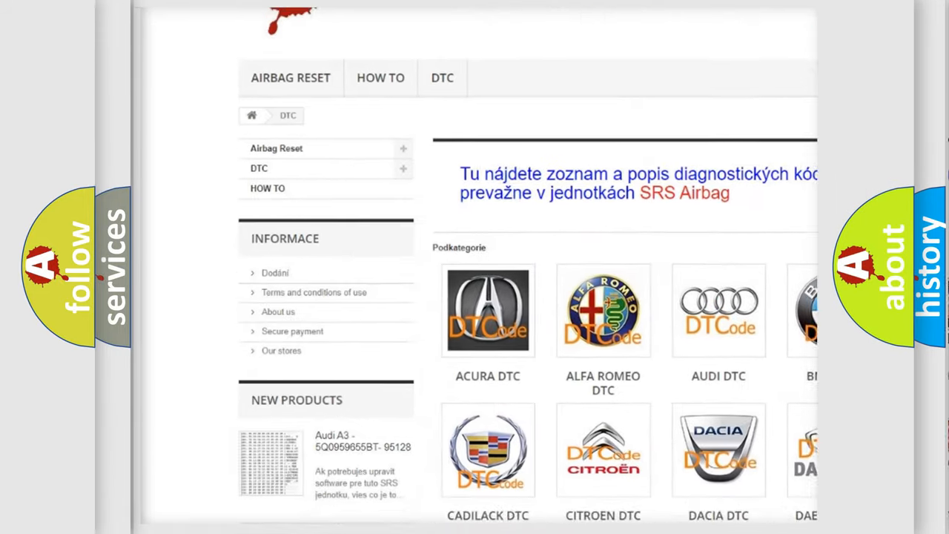
Scroll past the manufacturer logos to the B-code list showing Kia B1324.
scroll("down", 3)
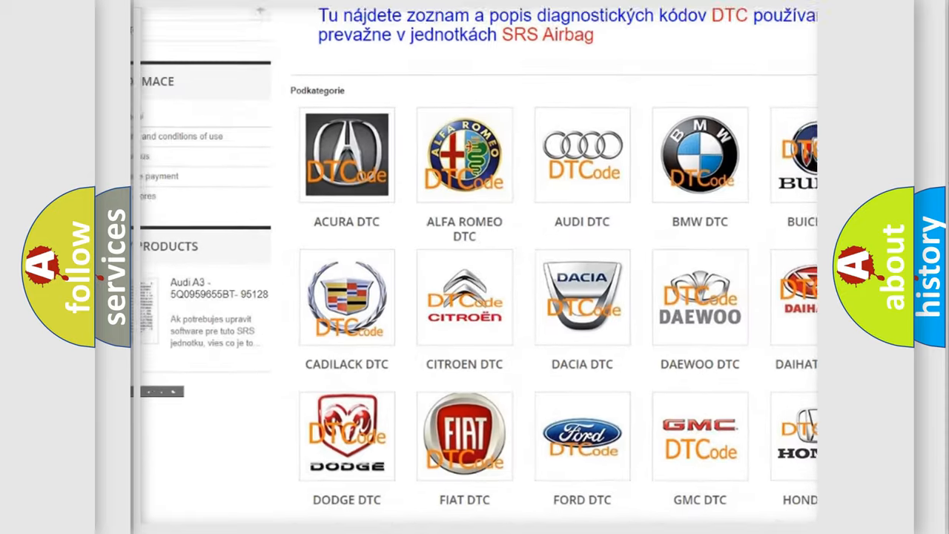
scroll("down", 3)
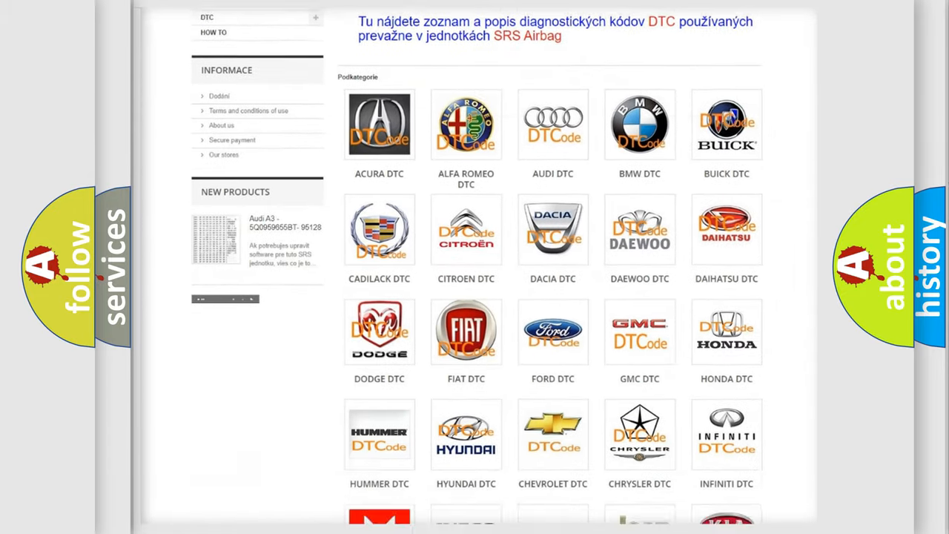
scroll("down", 3)
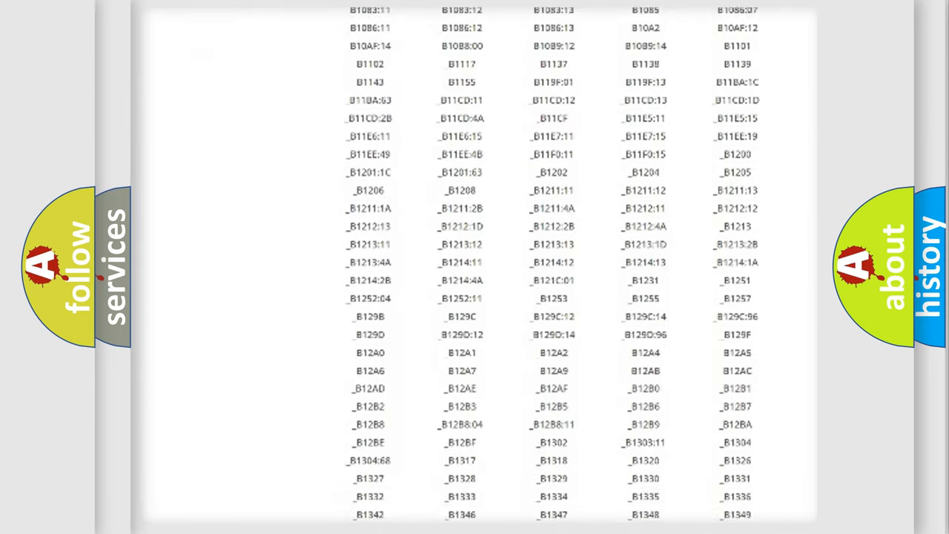
scroll("down", 3)
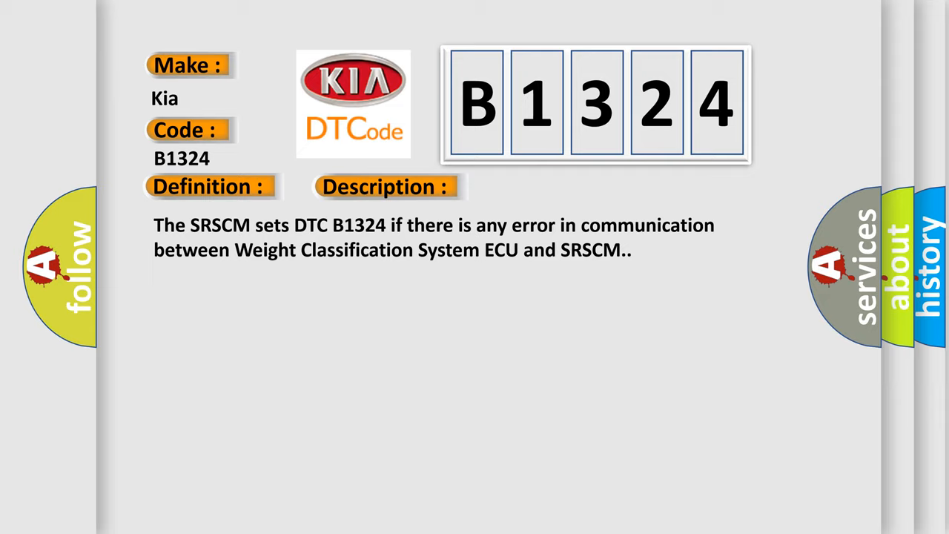
Reveal B1324's causes: poor connection of a connected part and faulty SRSCM.
left_click(544, 186)
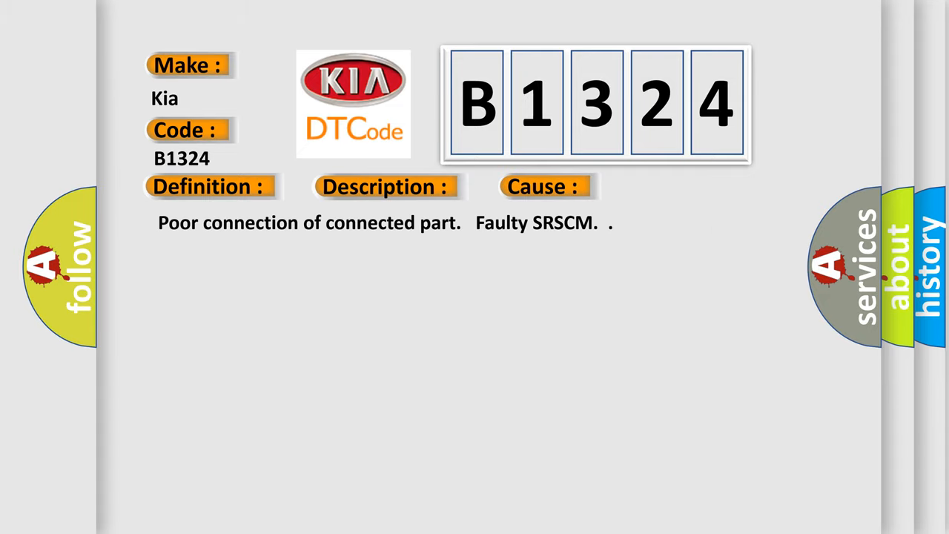